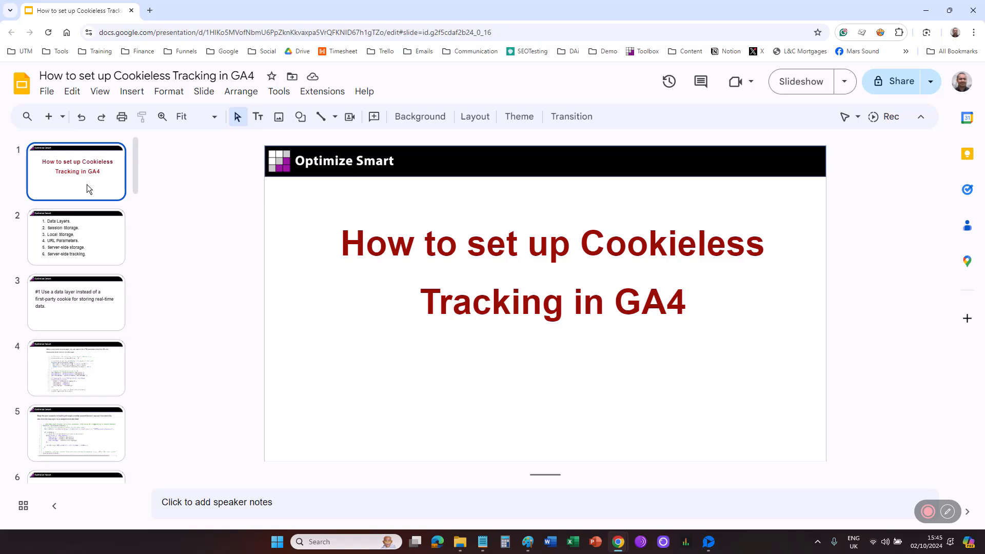
View the contents slide listing six methods, then slide 3 on using a data layer
click(76, 237)
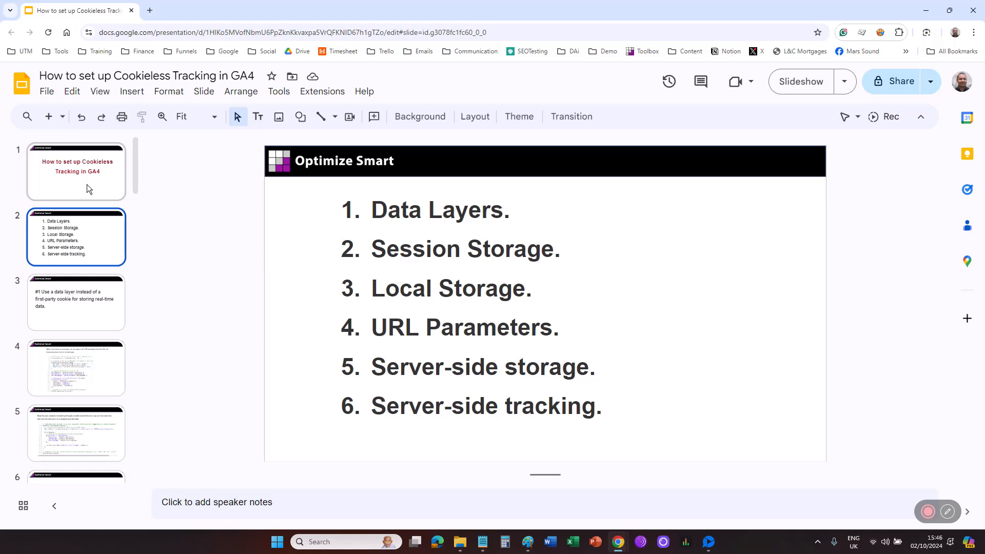
click(76, 303)
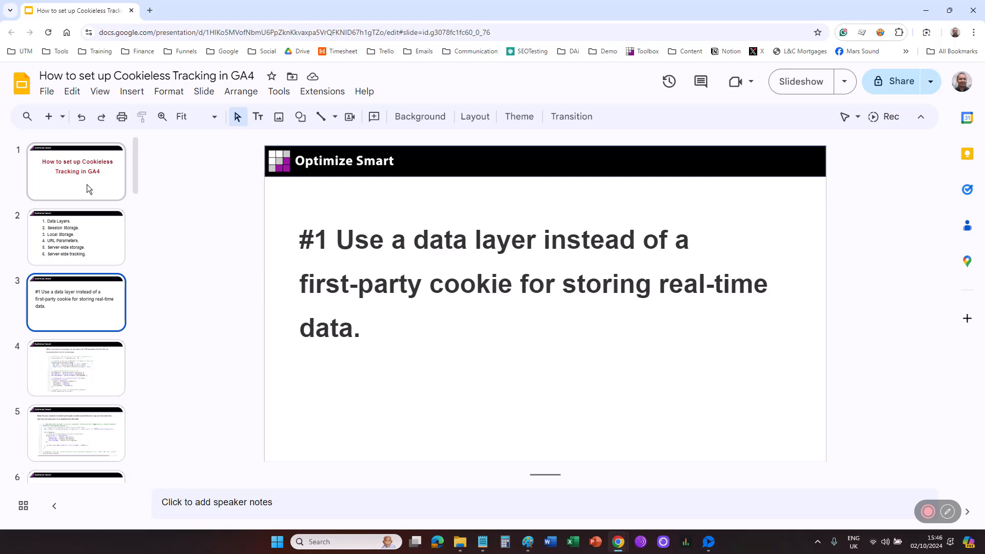
View the UTM-storing and send-to-GA4 code slides, reaching slide 6 on Session Storage
click(76, 367)
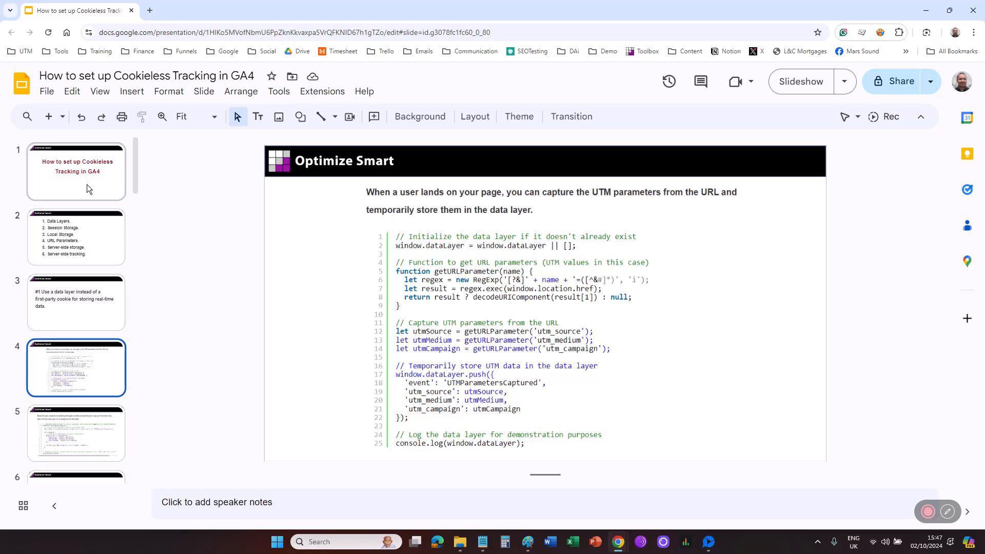
click(75, 433)
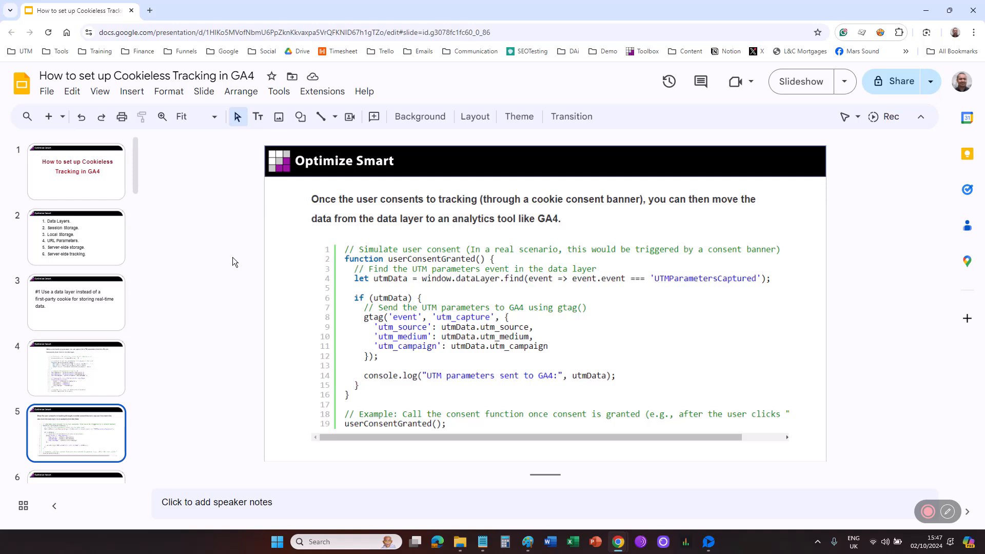
click(75, 434)
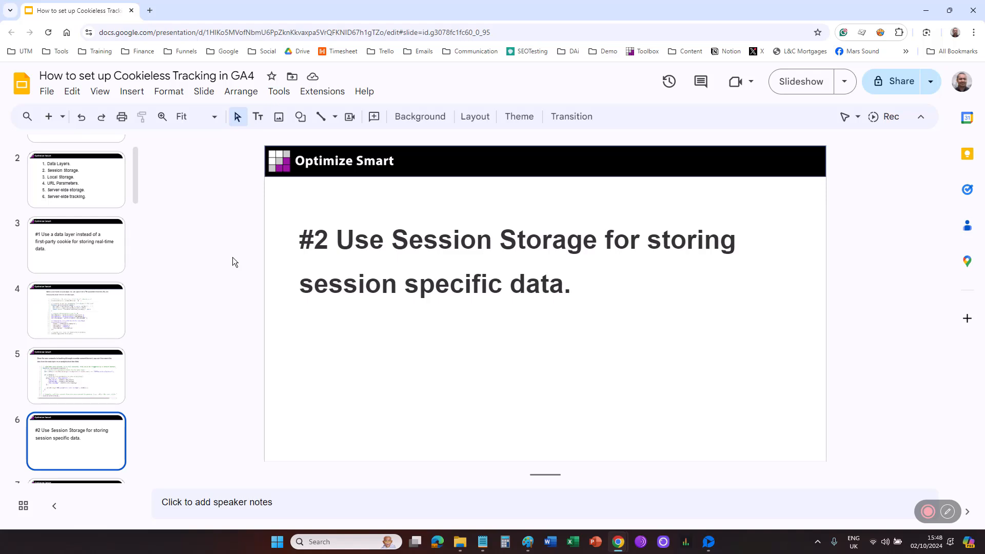
Page through 'What is Session Storage?' and its code example slides to slide 14
click(76, 441)
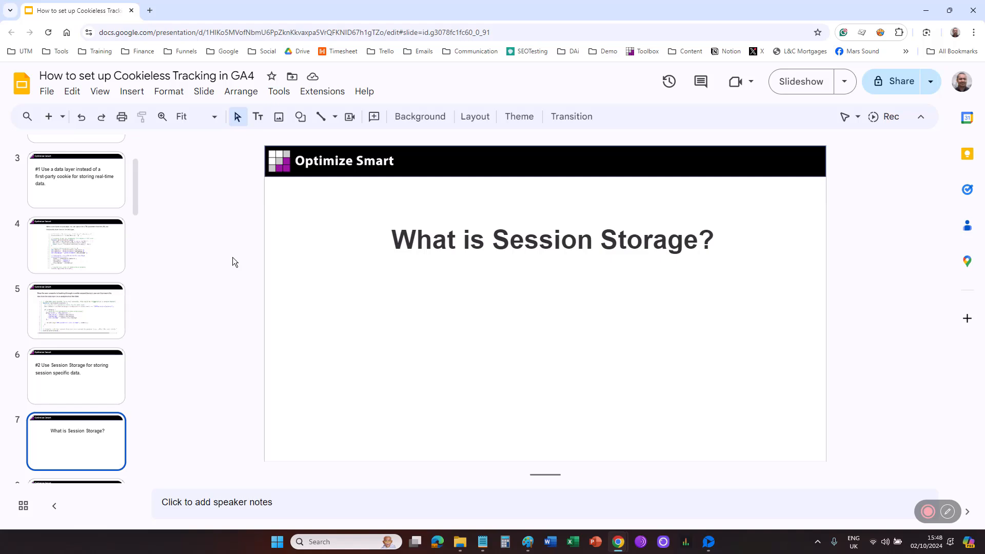
click(76, 441)
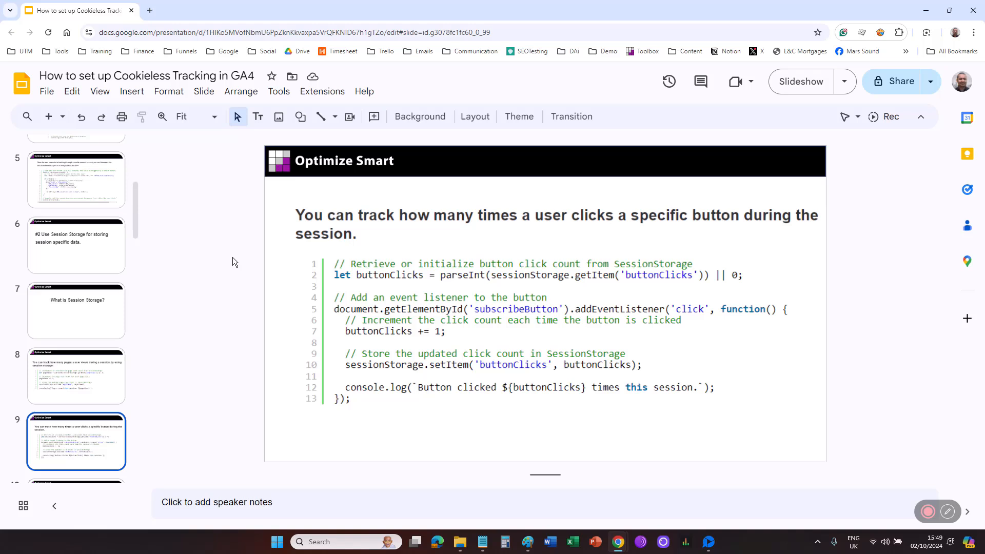
click(76, 439)
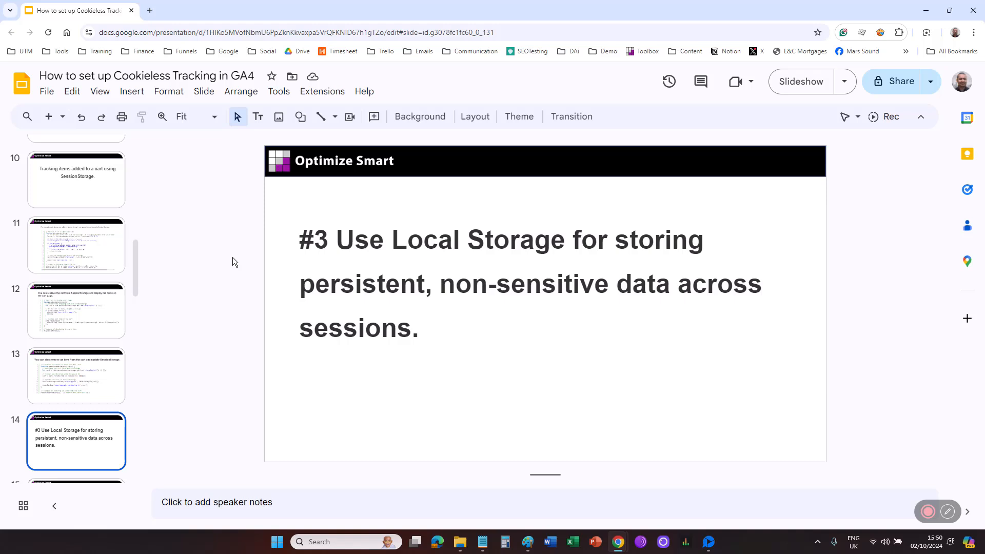
Advance past 'What is Local Storage?' to the unique client identifier code slide
click(76, 441)
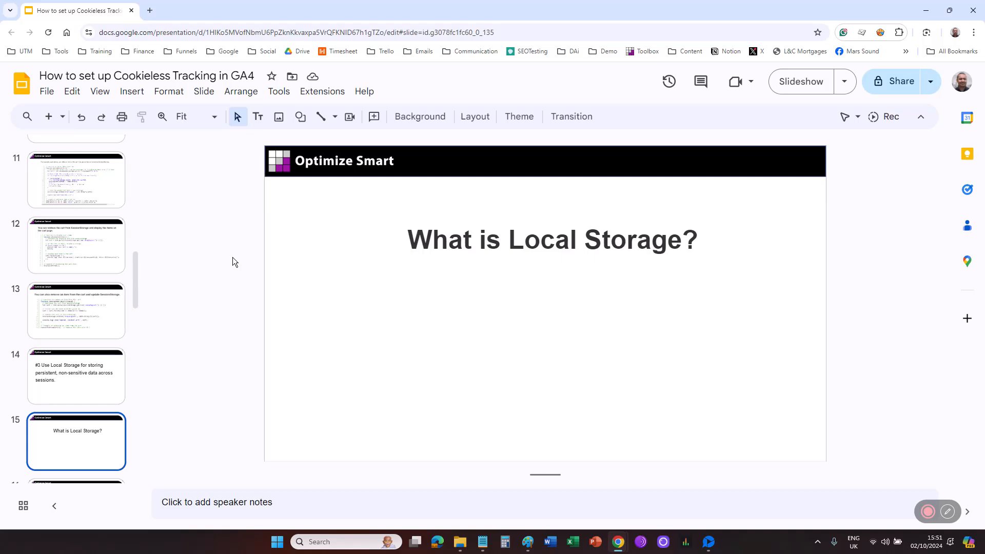
click(76, 440)
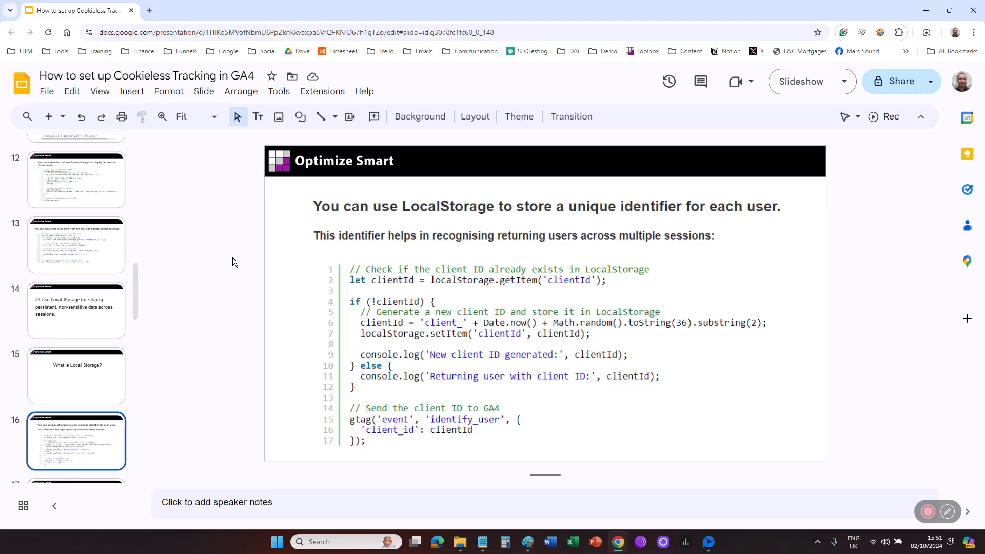
View the user-preferences Local Storage code, then move on to the URL Parameters tip
click(75, 439)
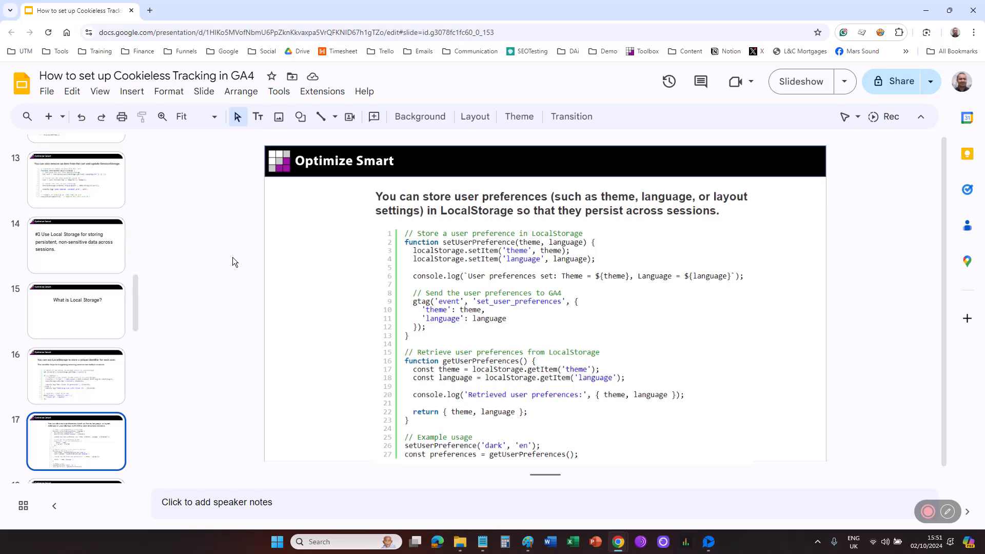
click(76, 441)
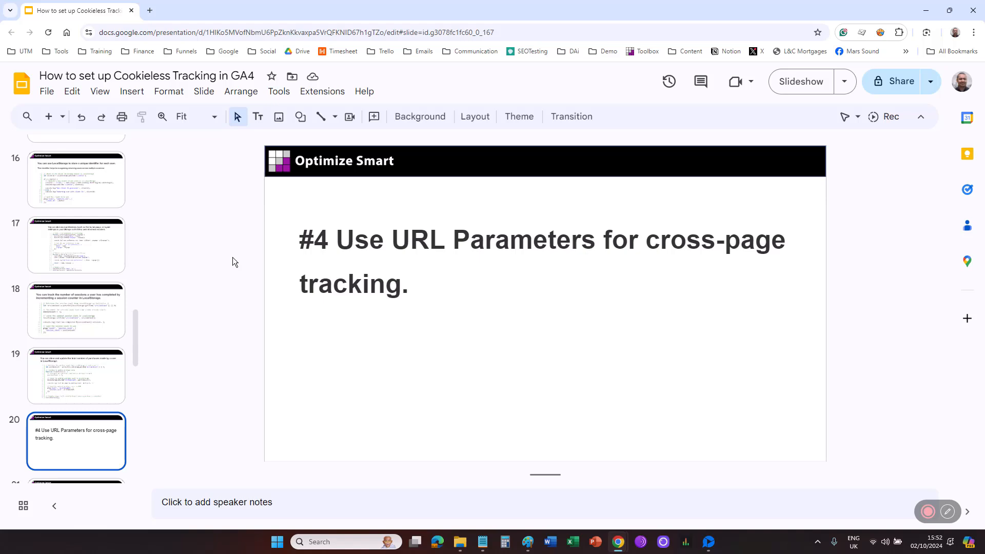
Advance from the URL Parameters slides to slide 23, 'What is Server Storage?'
click(75, 442)
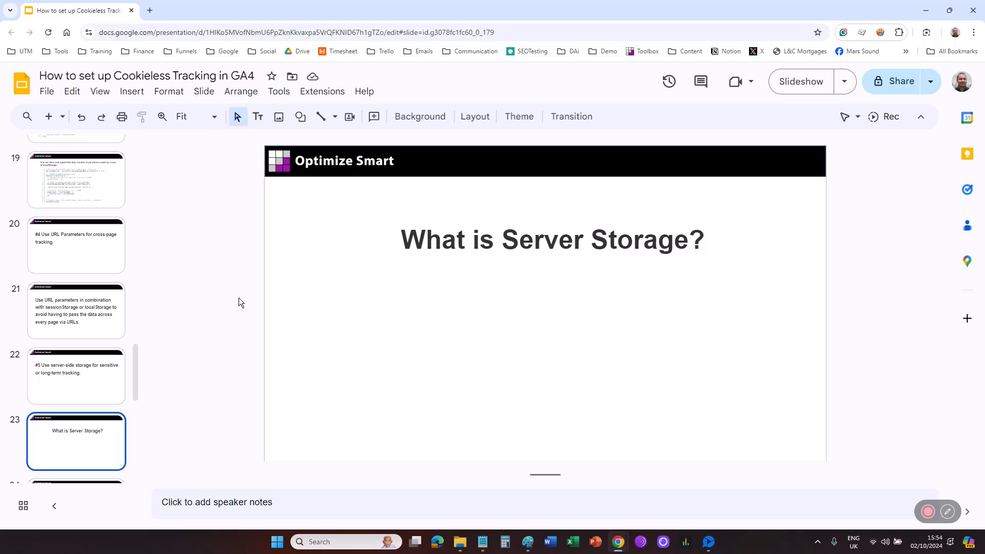
Page through the key differences and best-results slides to slide 30 on server-side tracking
click(75, 440)
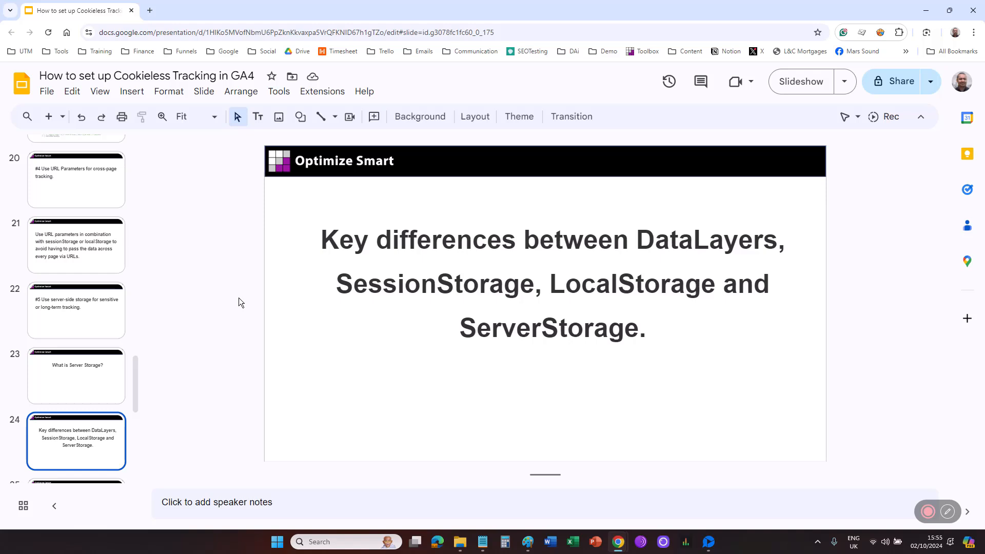
click(76, 441)
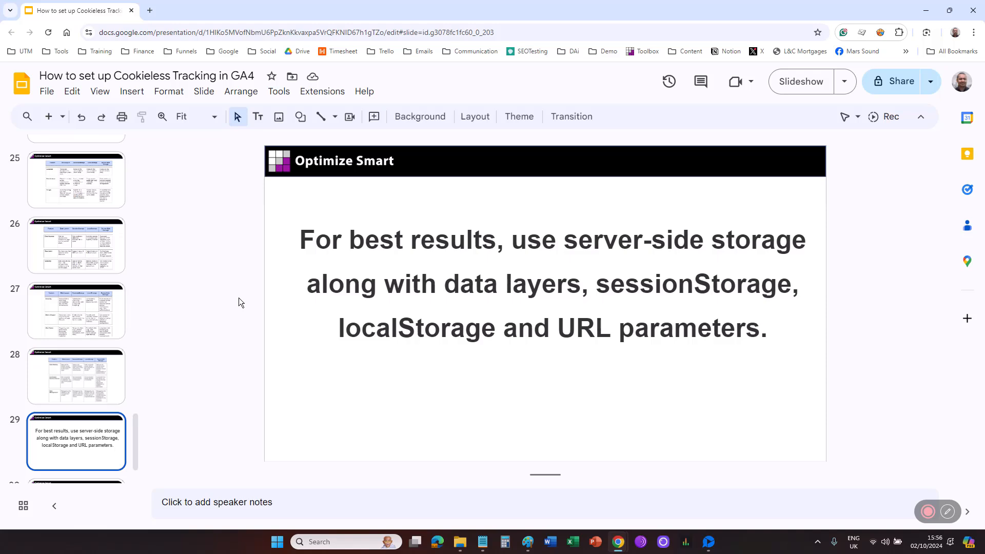
click(76, 449)
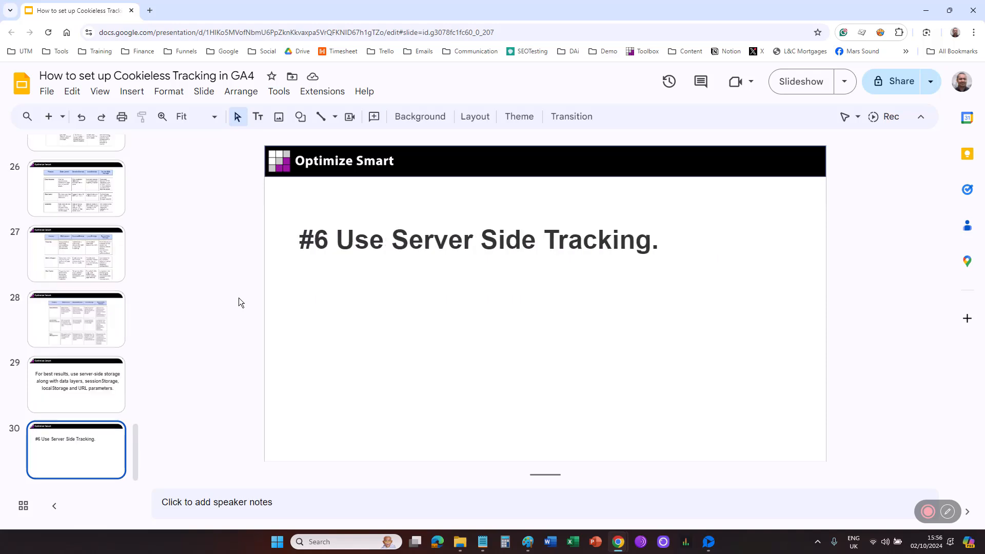